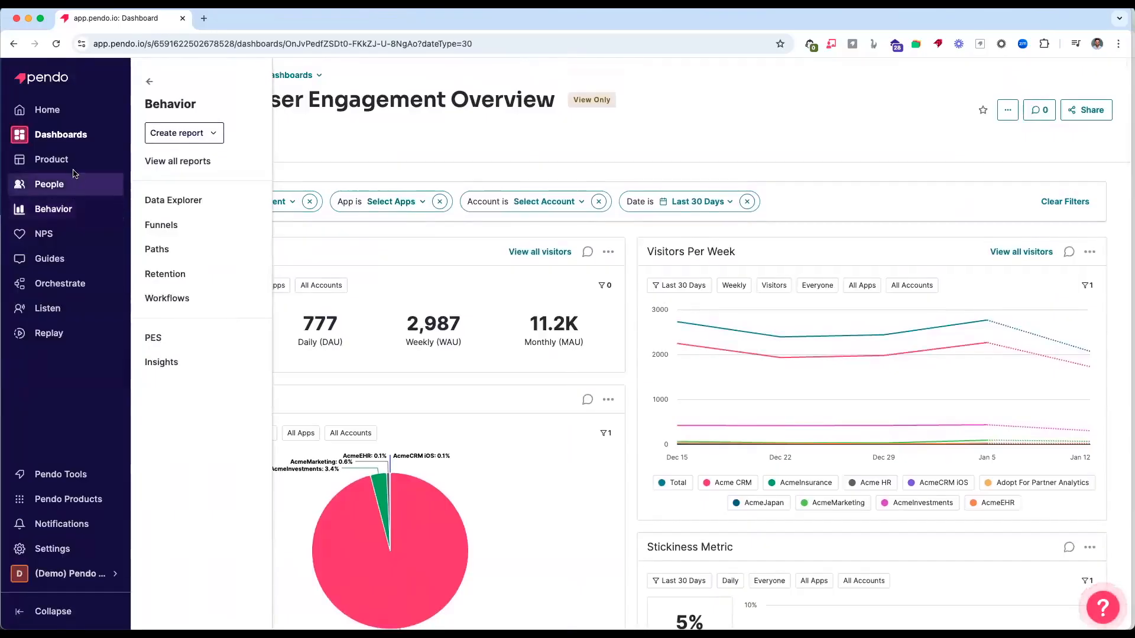
Step: Start tagging new pages from the Product > Pages list
{"action": "left_click", "coordinate": [389, 153]}
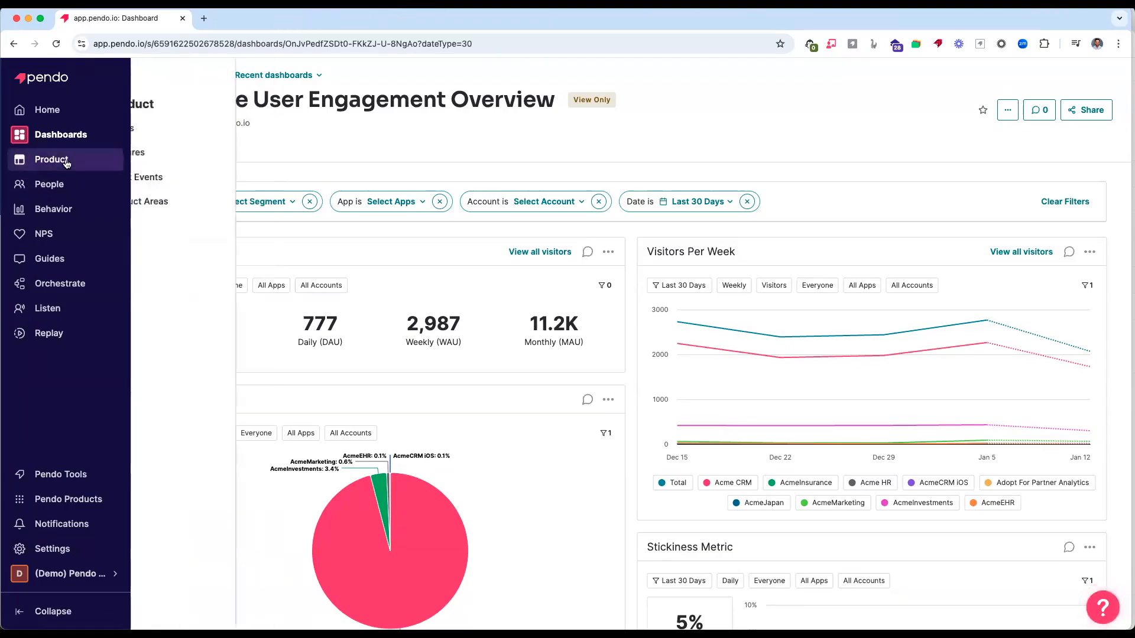
{"action": "left_click", "coordinate": [51, 160]}
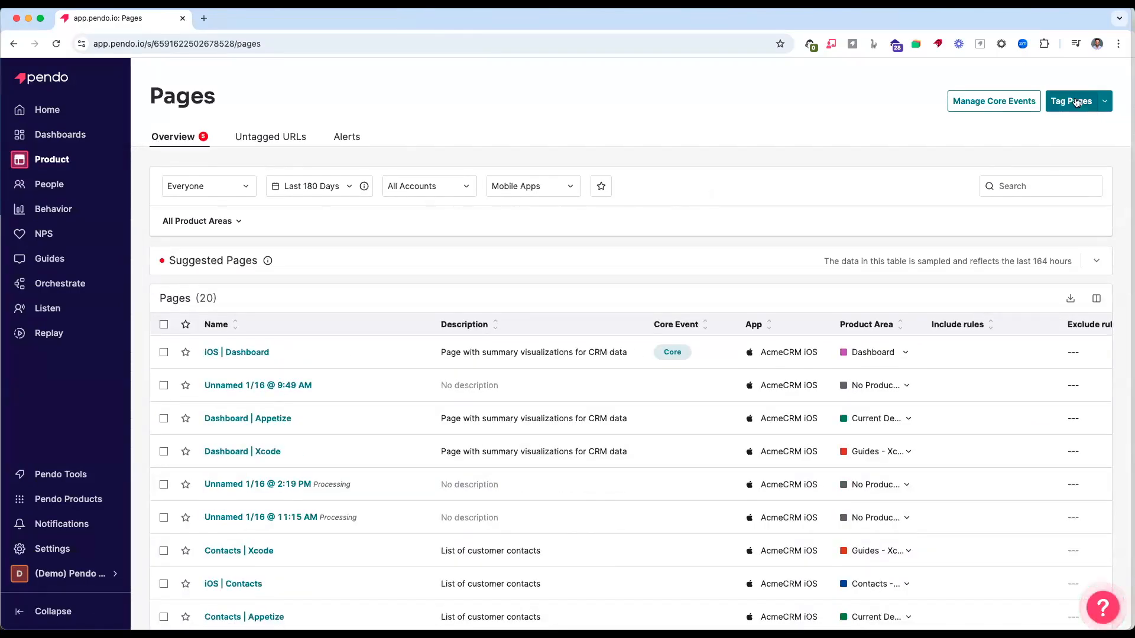
{"action": "left_click", "coordinate": [1073, 101]}
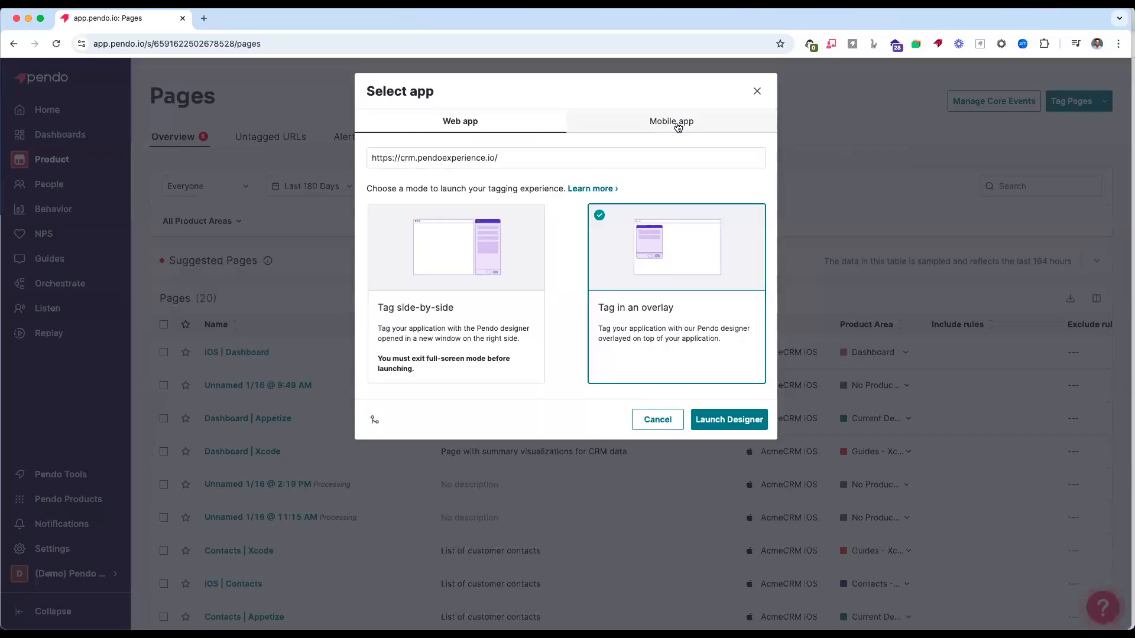
Step: Choose the AcmeCRM iOS mobile app and launch the tagging designer
{"action": "left_click", "coordinate": [671, 121]}
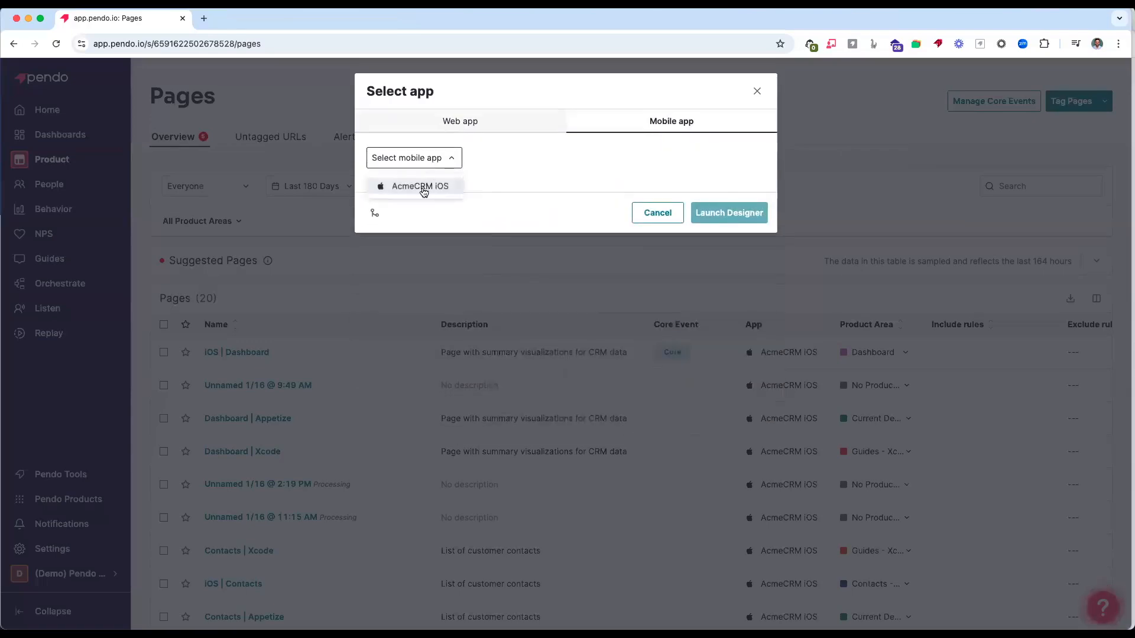
{"action": "left_click", "coordinate": [729, 212]}
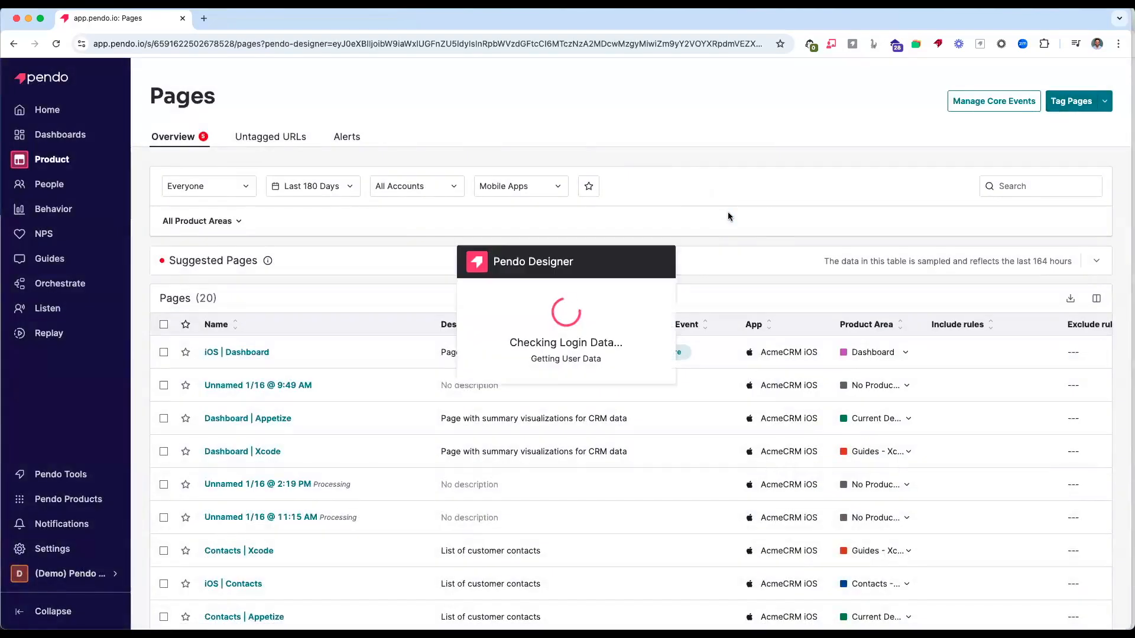
{"action": "left_click", "coordinate": [1073, 101]}
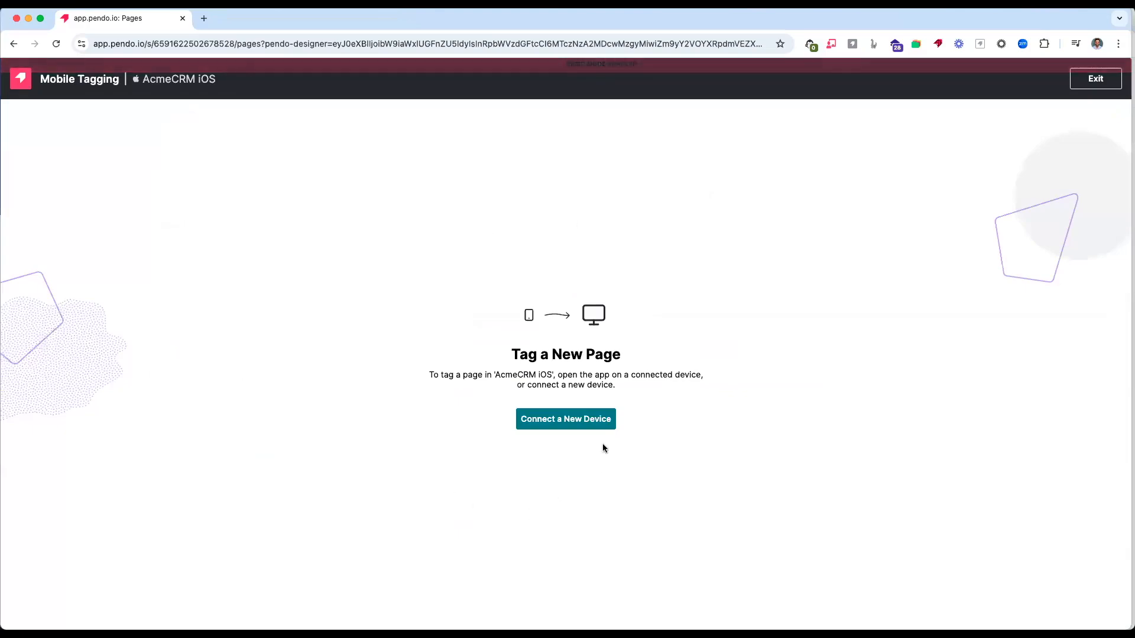
Step: Request a new device connection, getting the QR code and pairing URL
{"action": "left_click", "coordinate": [565, 419]}
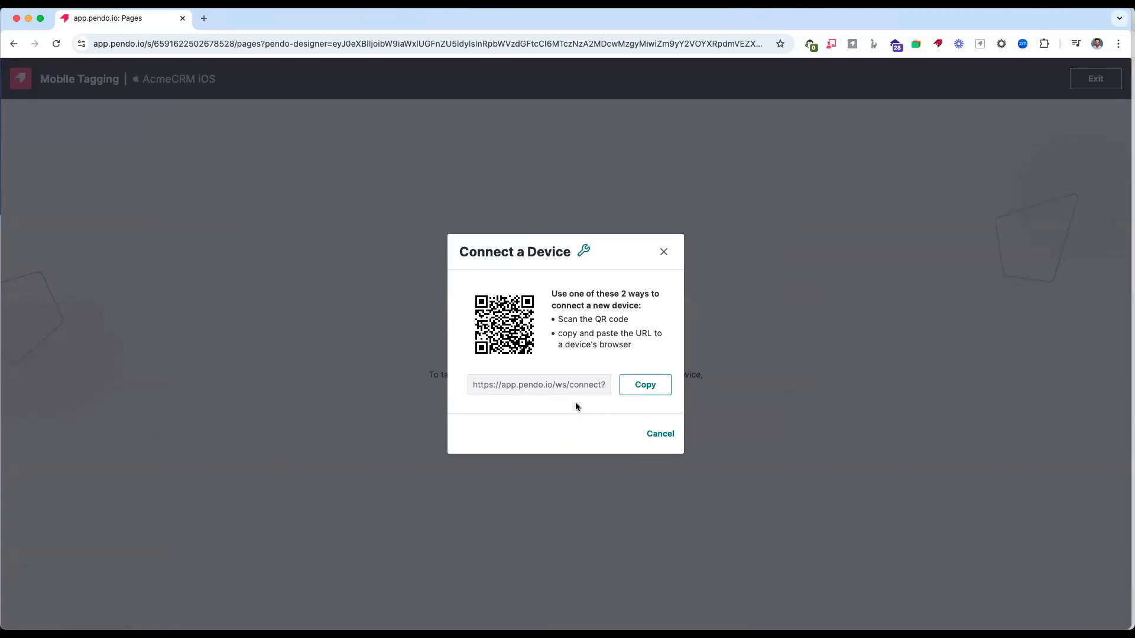
{"action": "mouse_move", "coordinate": [581, 414]}
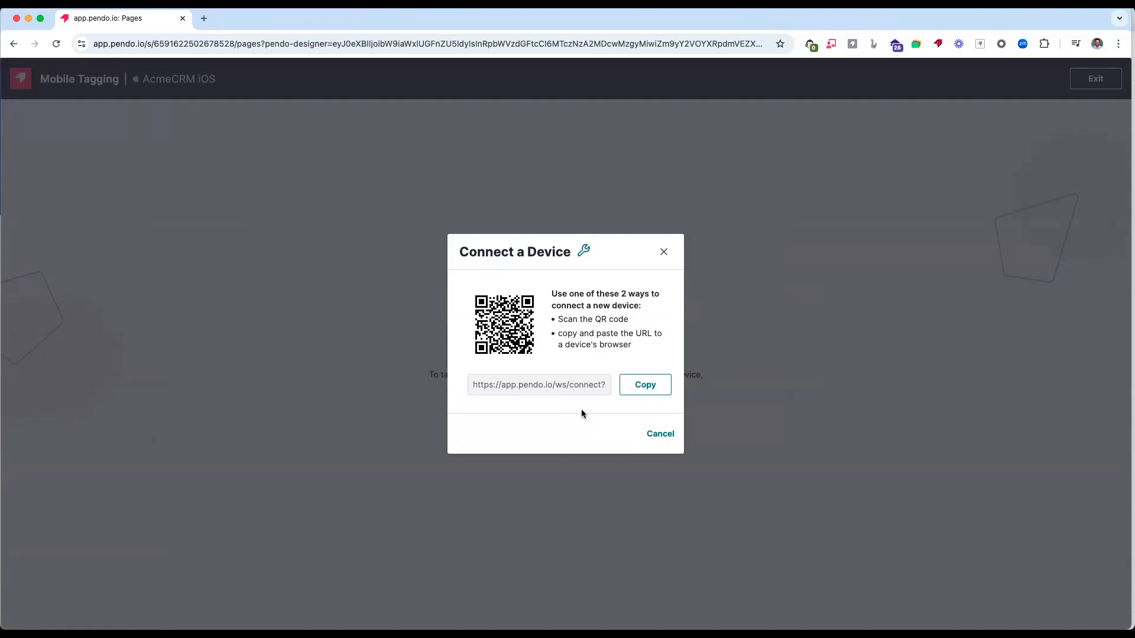
{"action": "mouse_move", "coordinate": [583, 406]}
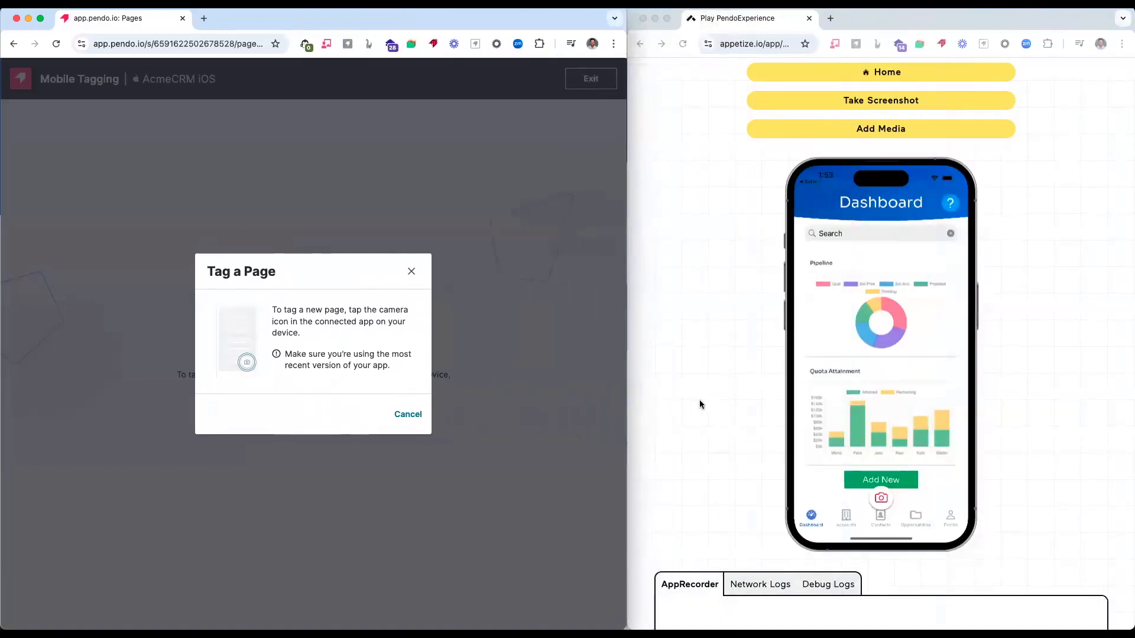
{"action": "mouse_move", "coordinate": [741, 443]}
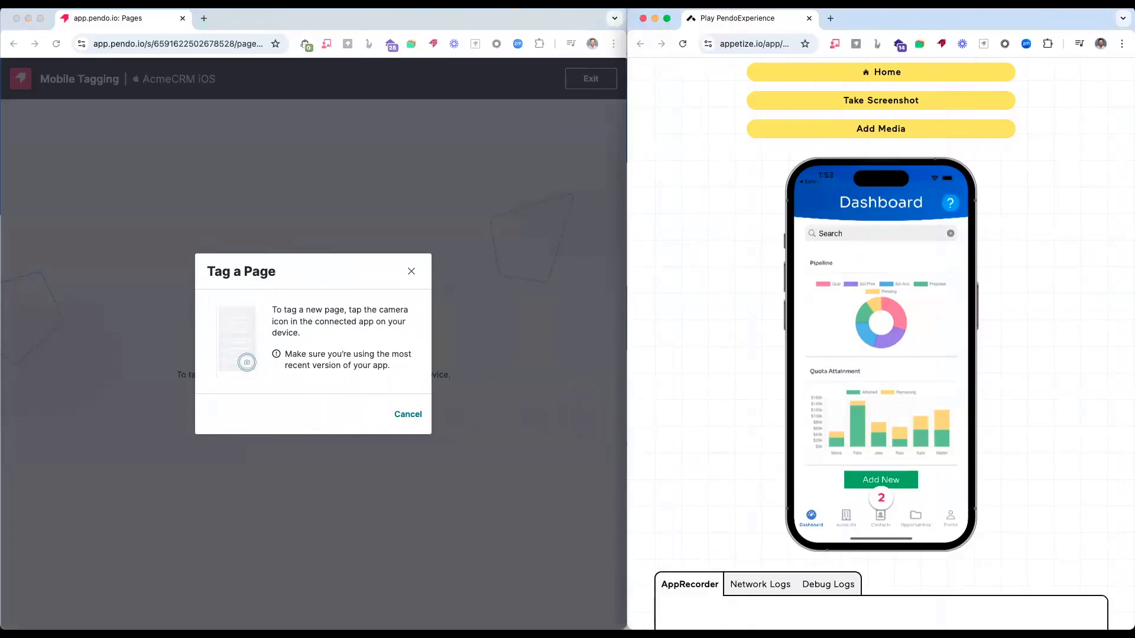
Step: Capture the Dashboard screen and save it as a duplicate page
{"action": "left_click", "coordinate": [879, 99]}
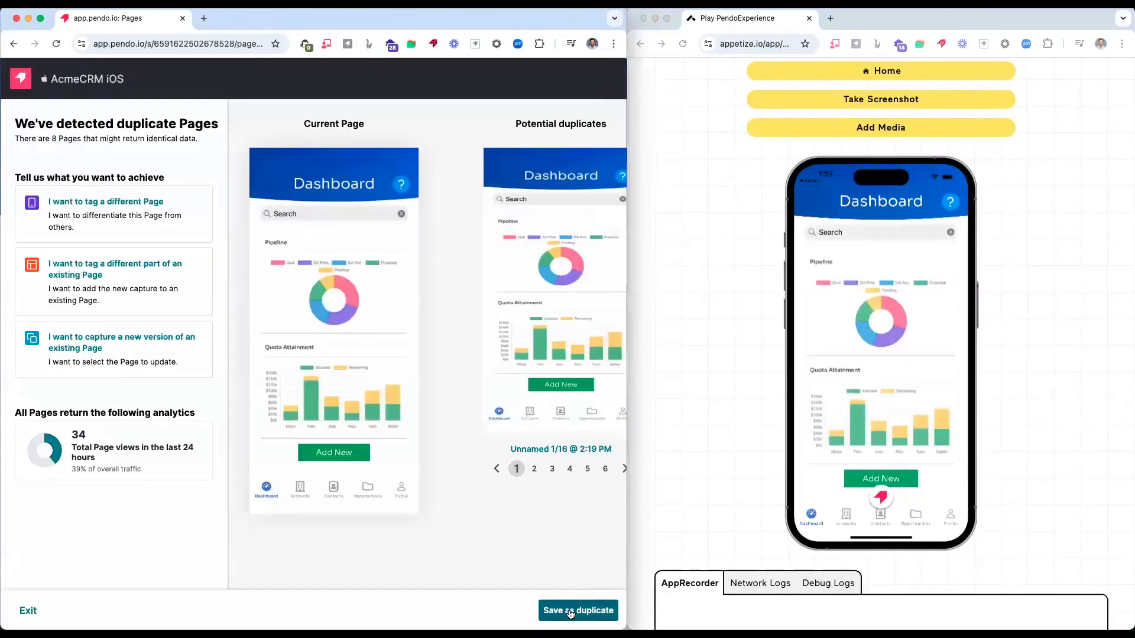
{"action": "left_click", "coordinate": [578, 610]}
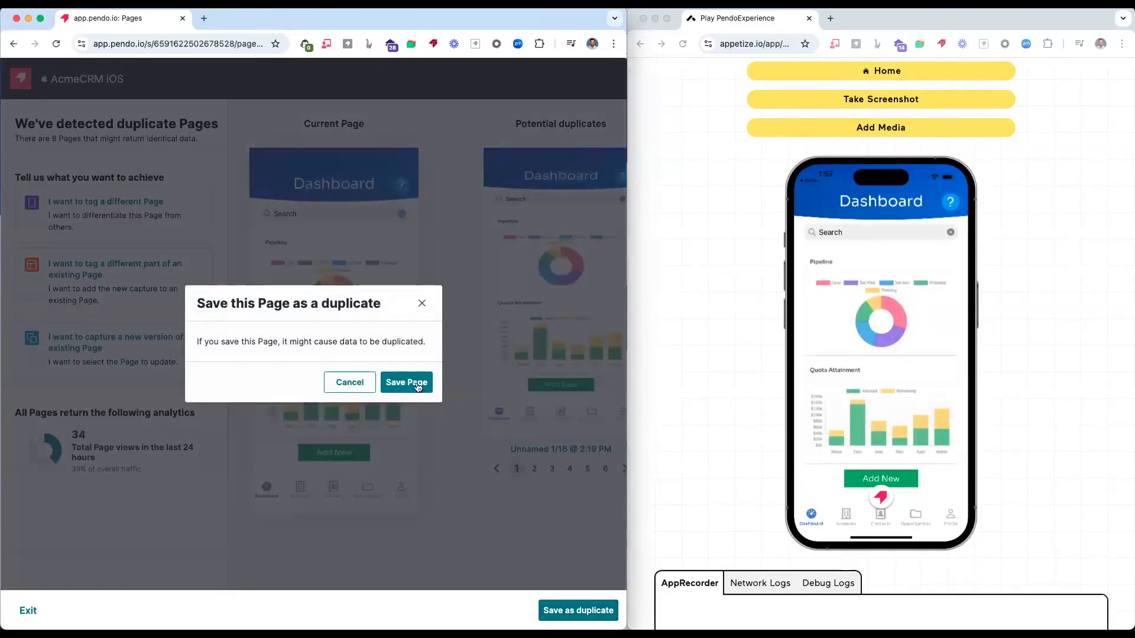
{"action": "left_click", "coordinate": [406, 382]}
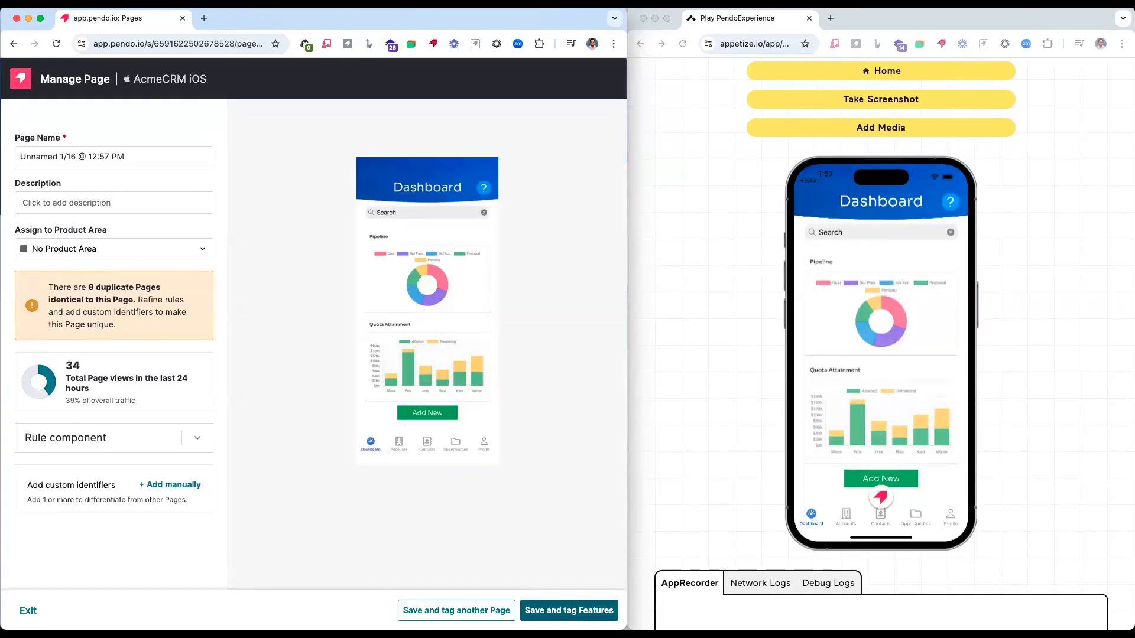
Step: Save the Dashboard page and continue to tagging its features
{"action": "left_click", "coordinate": [569, 610]}
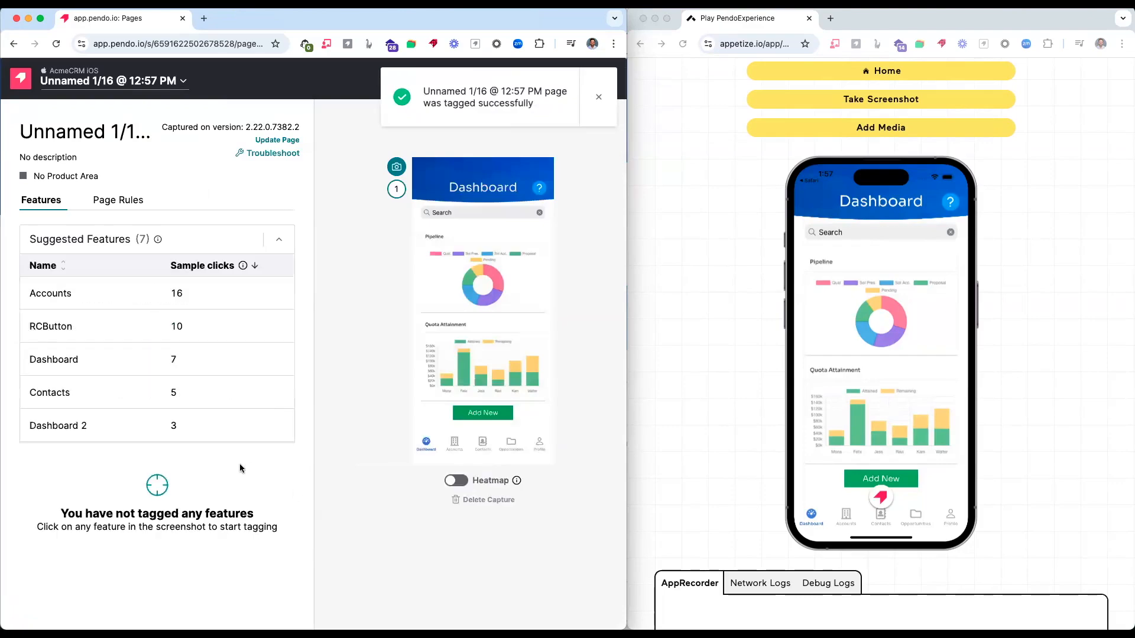
{"action": "mouse_move", "coordinate": [231, 467]}
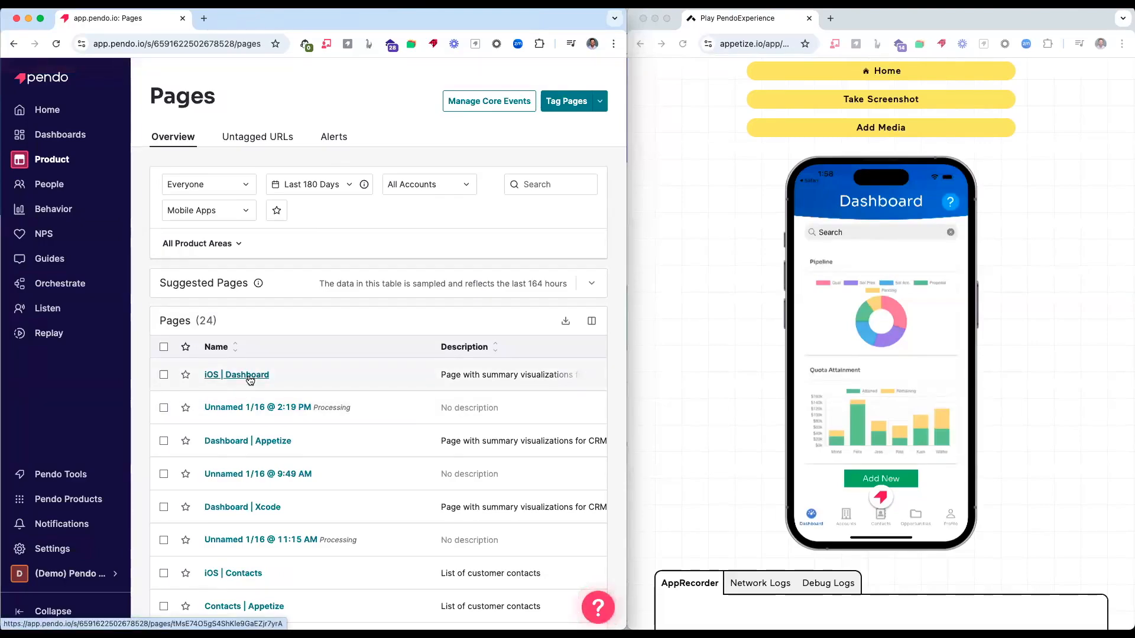
Step: View the iOS | Dashboard page's metrics, weekly views and top visitors and accounts
{"action": "left_click", "coordinate": [236, 374]}
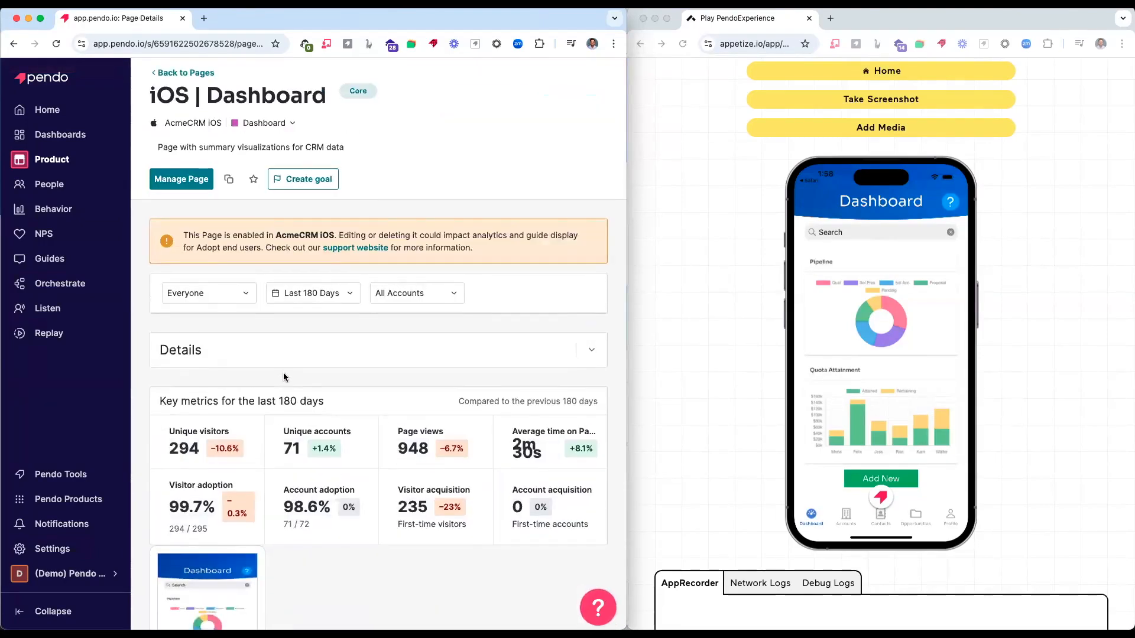
{"action": "scroll", "scroll_direction": "down", "scroll_amount": 3}
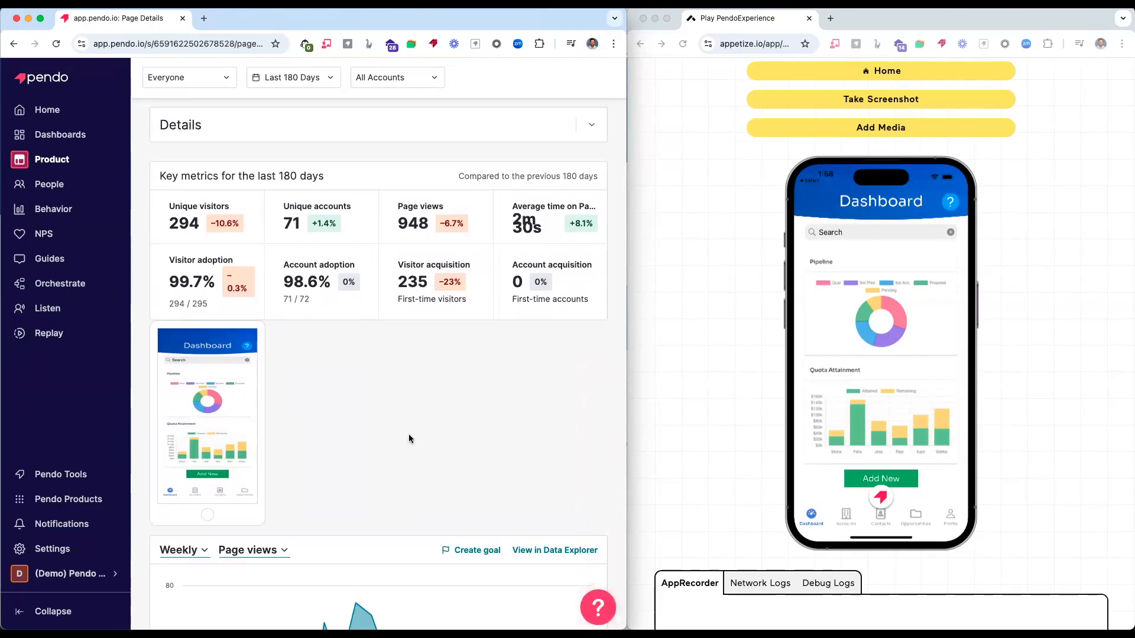
{"action": "scroll", "scroll_direction": "down", "scroll_amount": 3}
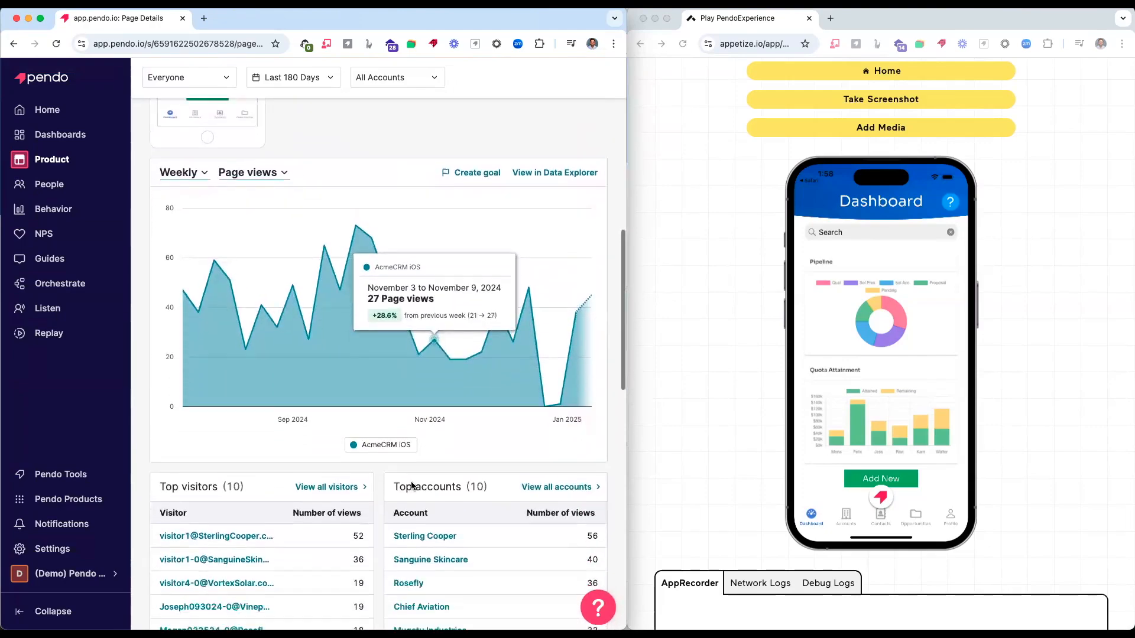
{"action": "scroll", "scroll_direction": "down", "scroll_amount": 3}
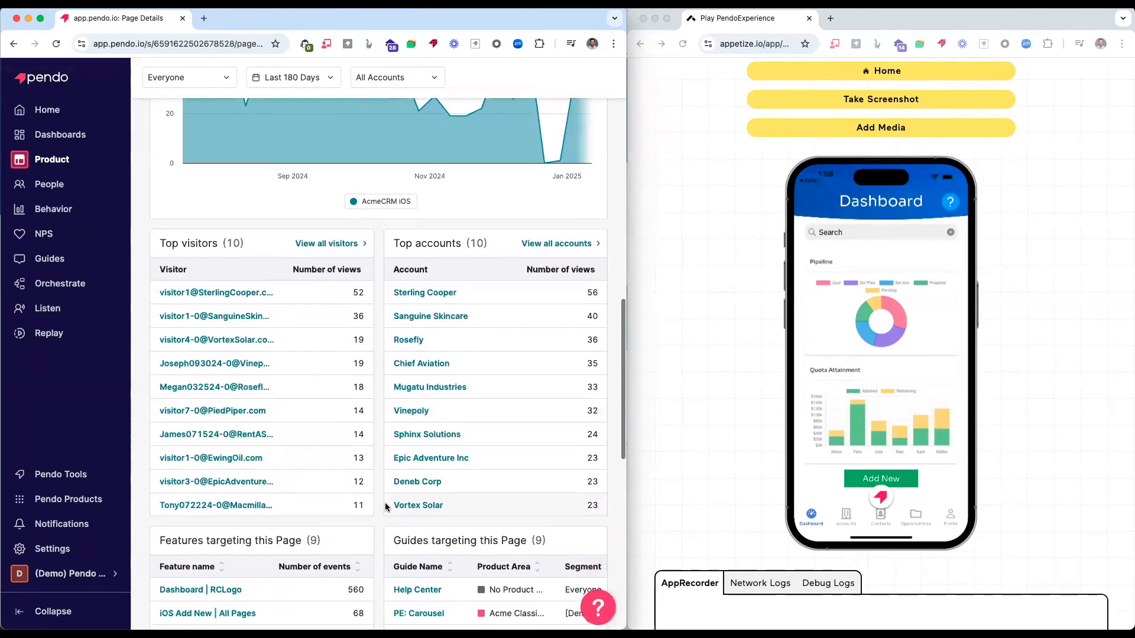